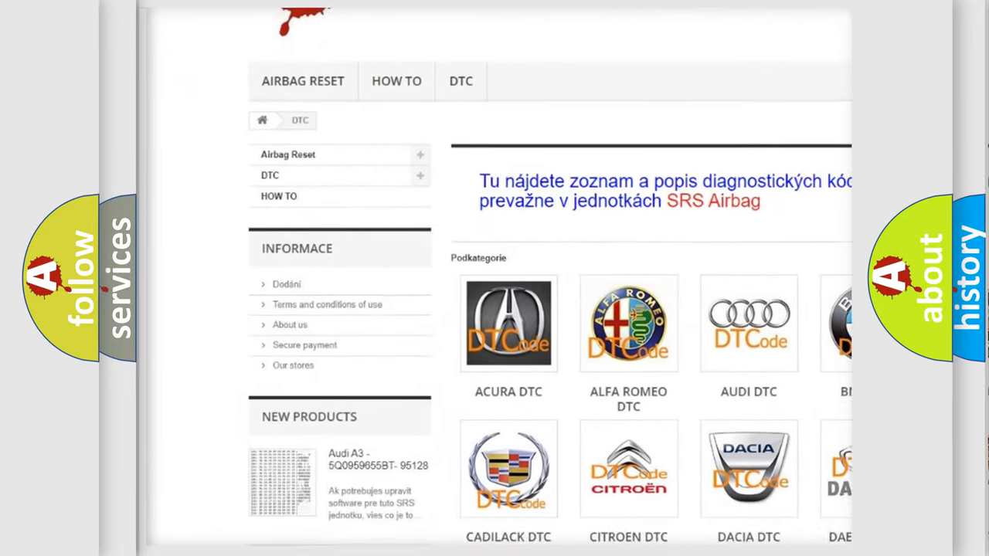
scroll("down", 3)
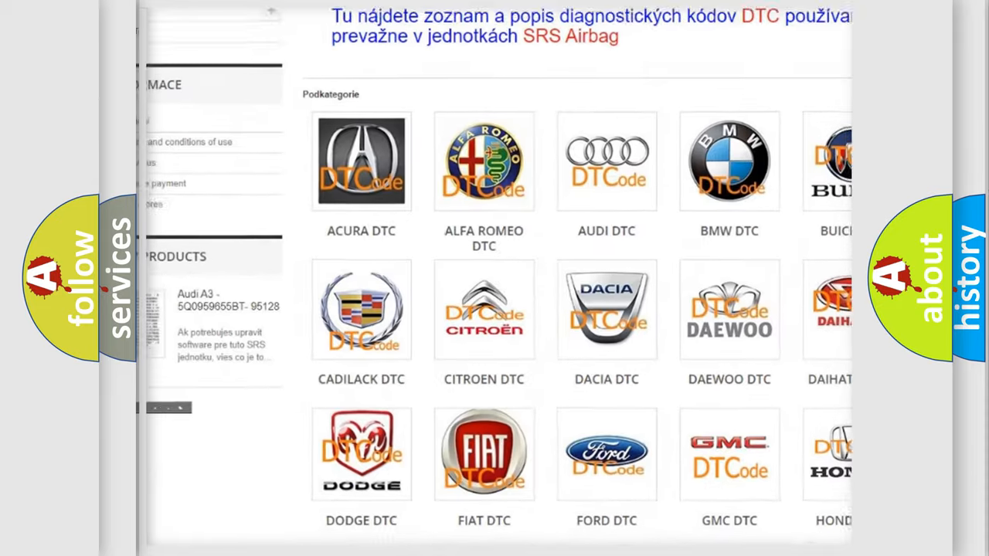
scroll("down", 3)
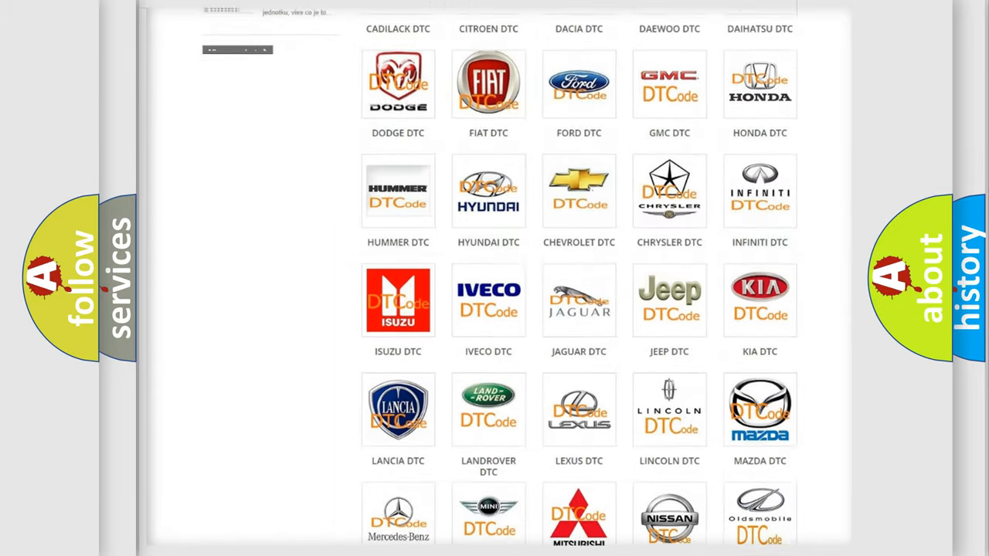
scroll("down", 3)
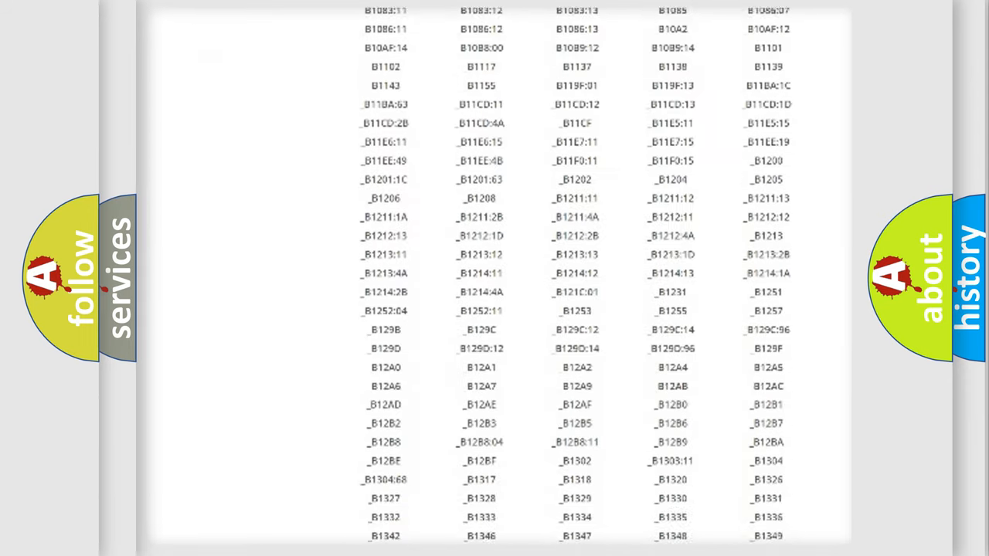
scroll("down", 3)
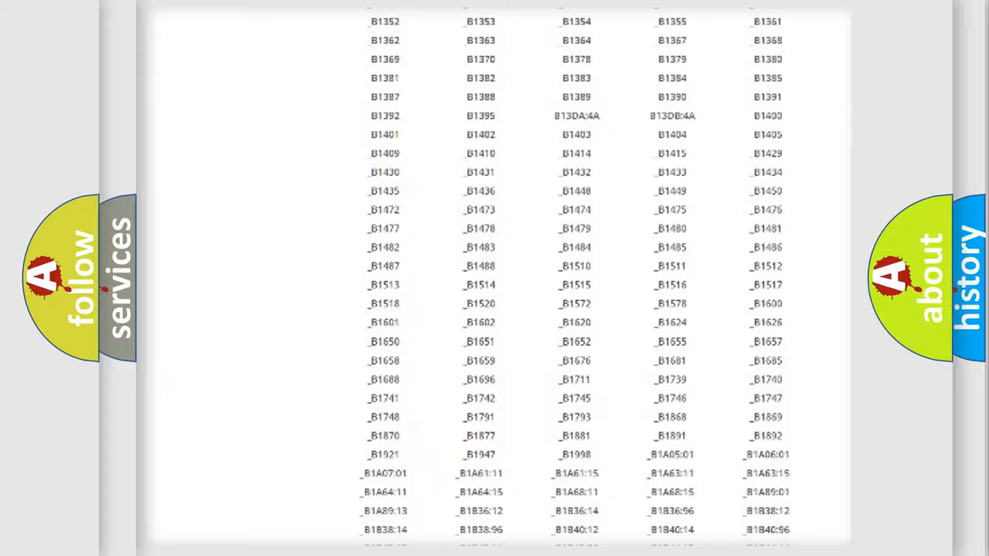